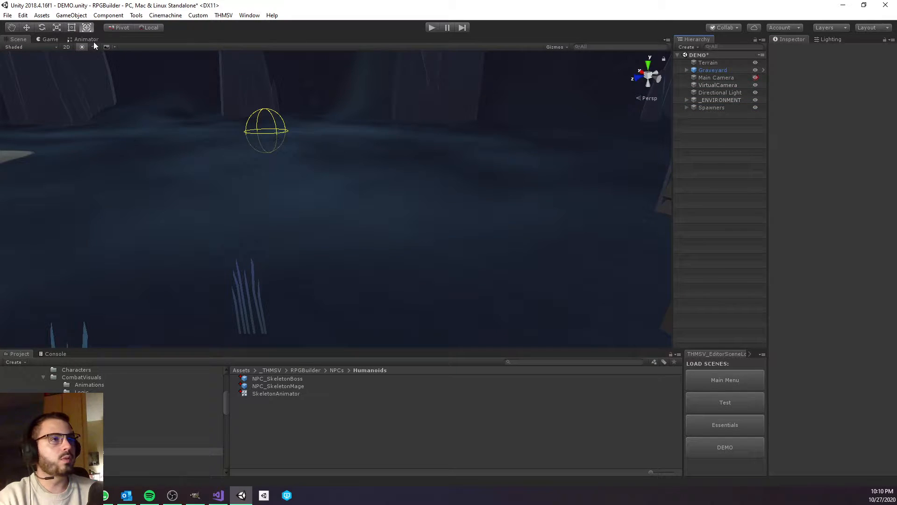
Open the RPG Builder editor from the THMSV menu, landing on Combat > NPCs.
click(49, 40)
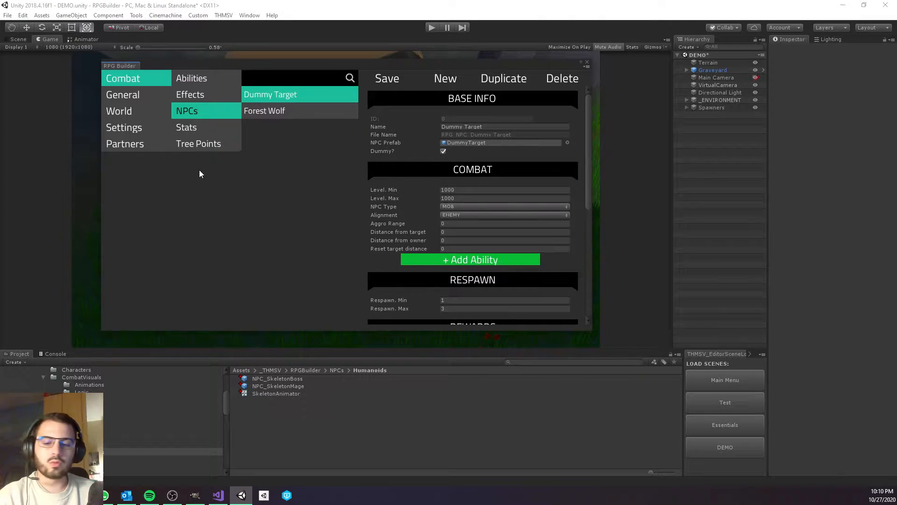
mouse_move(195, 101)
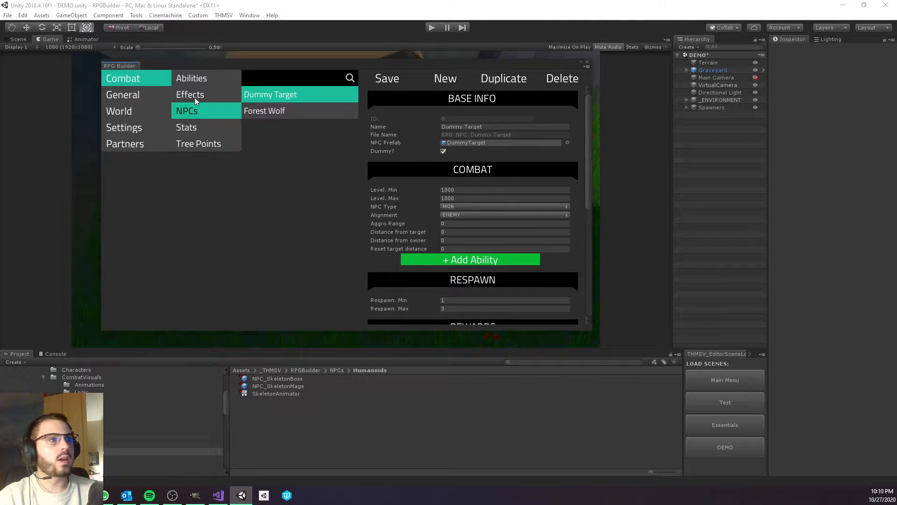
Review the Skeleton Crush effect, then abilities SkeletonBossAA, Skeleton Crush and Skeleton's Curse.
click(190, 94)
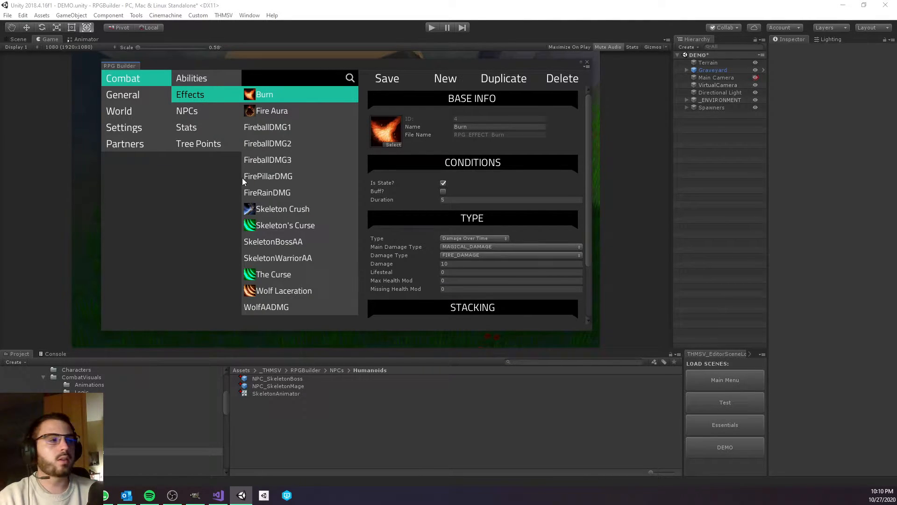
click(283, 208)
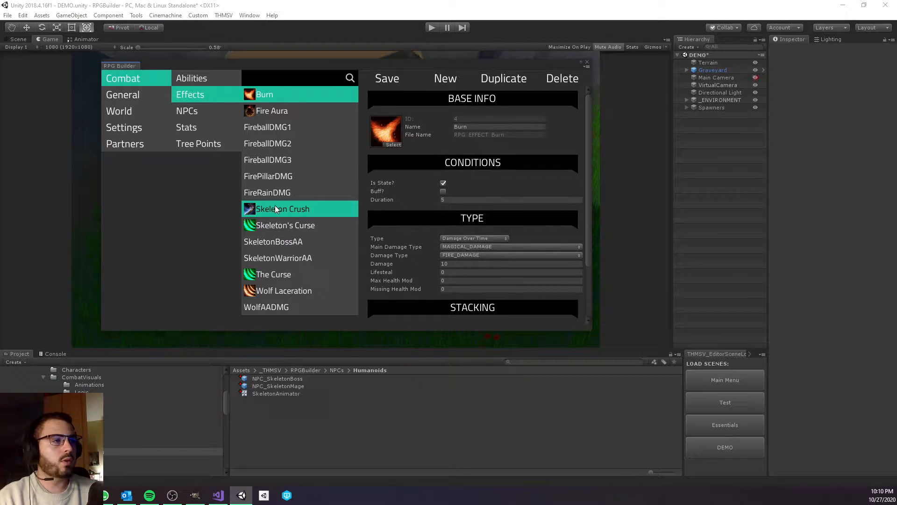
click(191, 78)
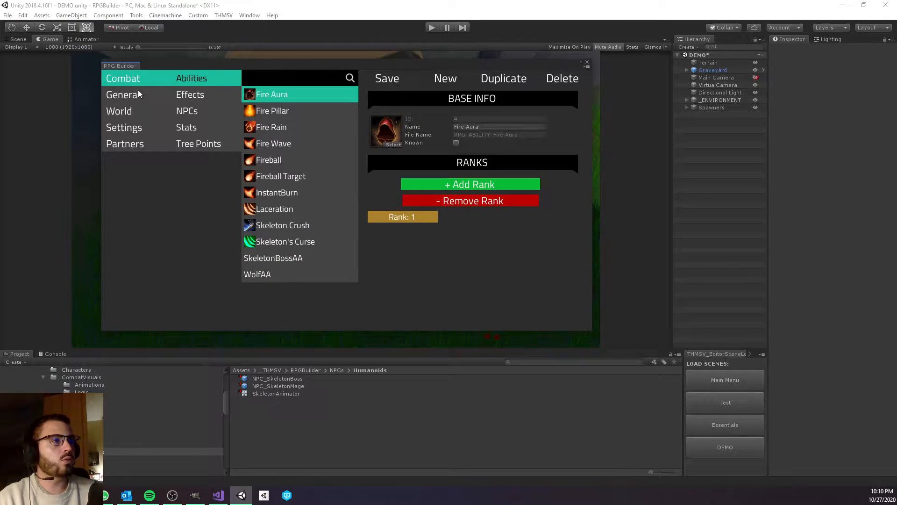
mouse_move(459, 106)
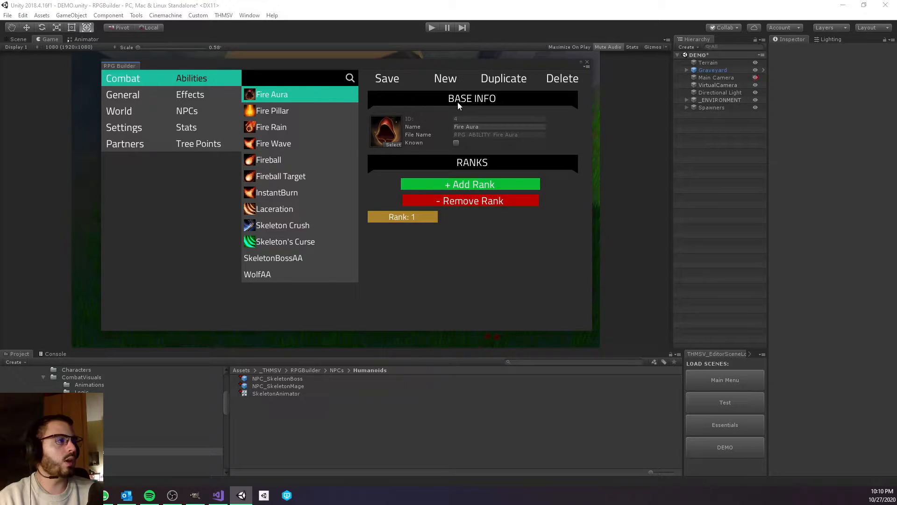
click(273, 258)
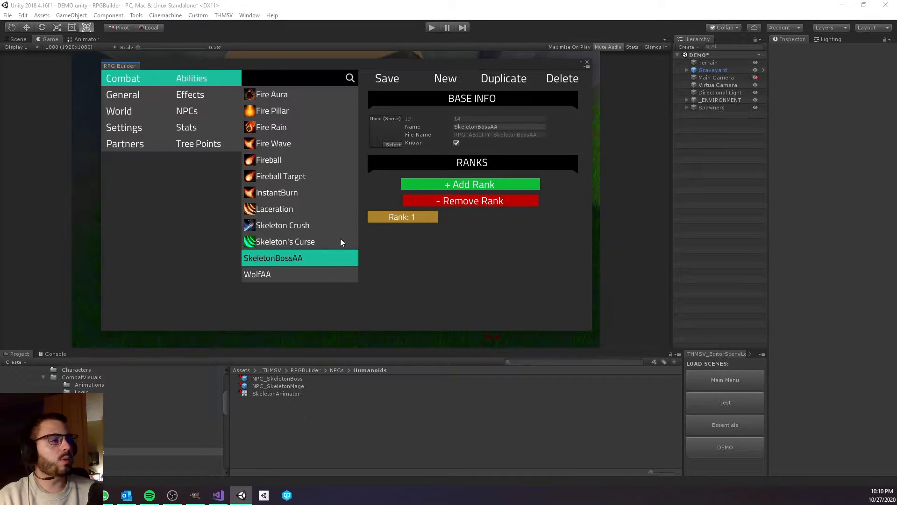
scroll(down, 3)
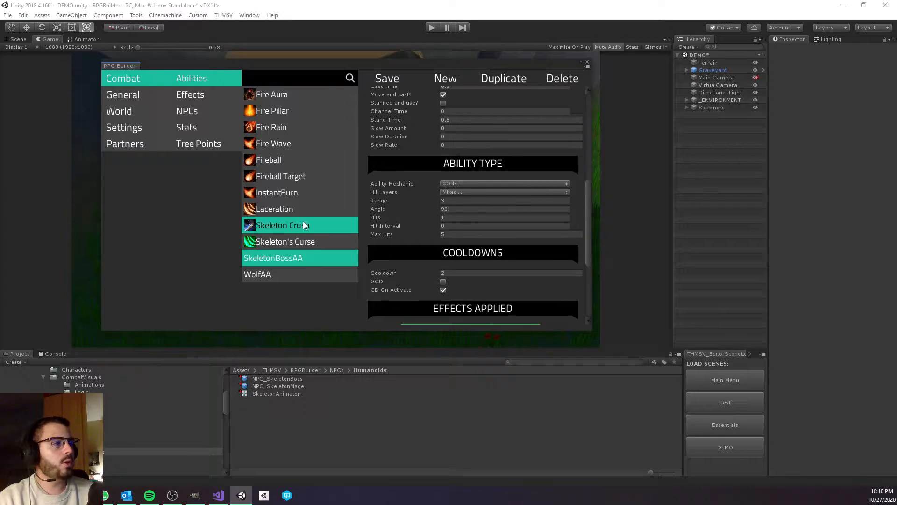
click(284, 226)
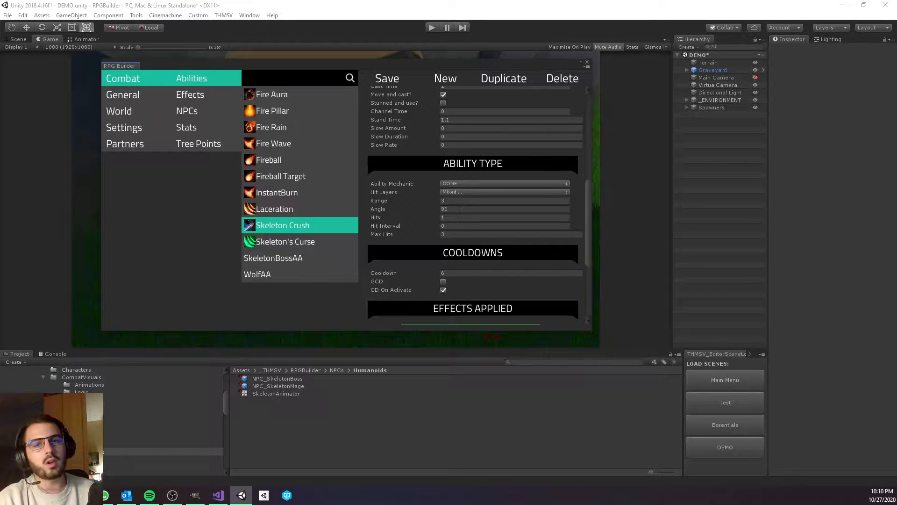
click(285, 241)
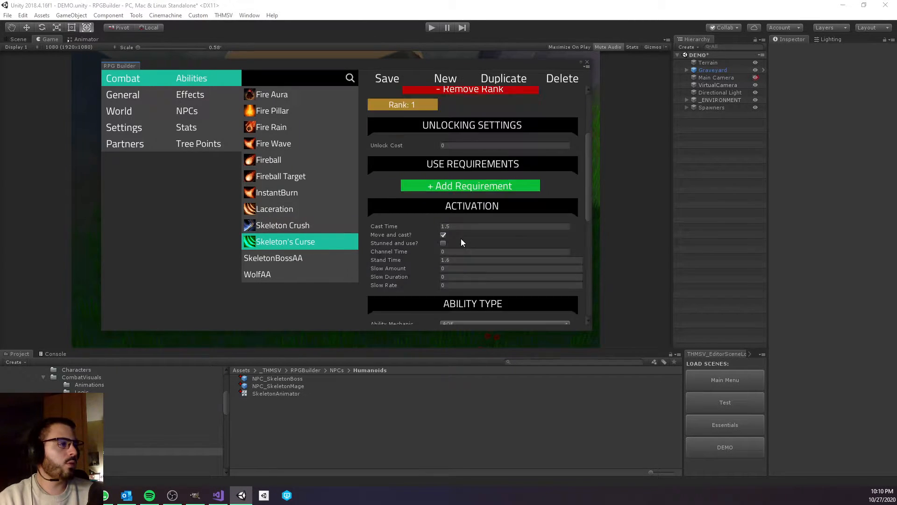
scroll(down, 3)
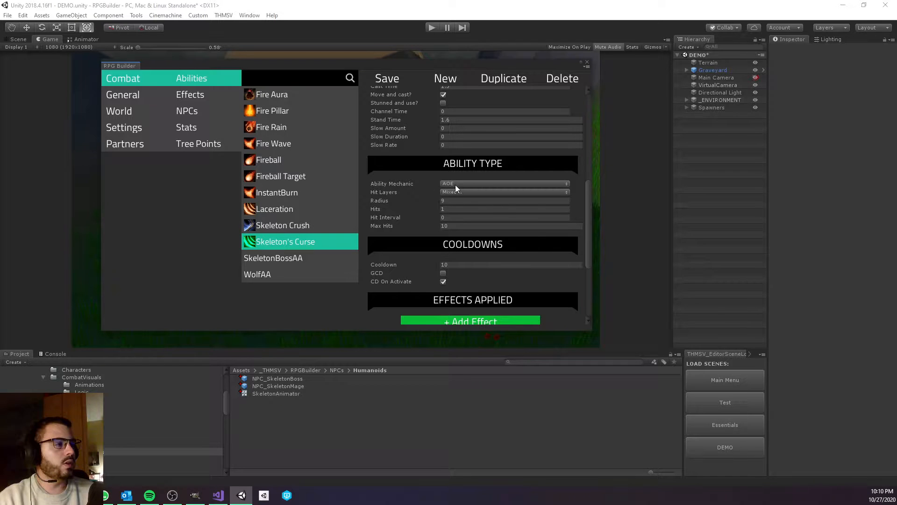
click(505, 201)
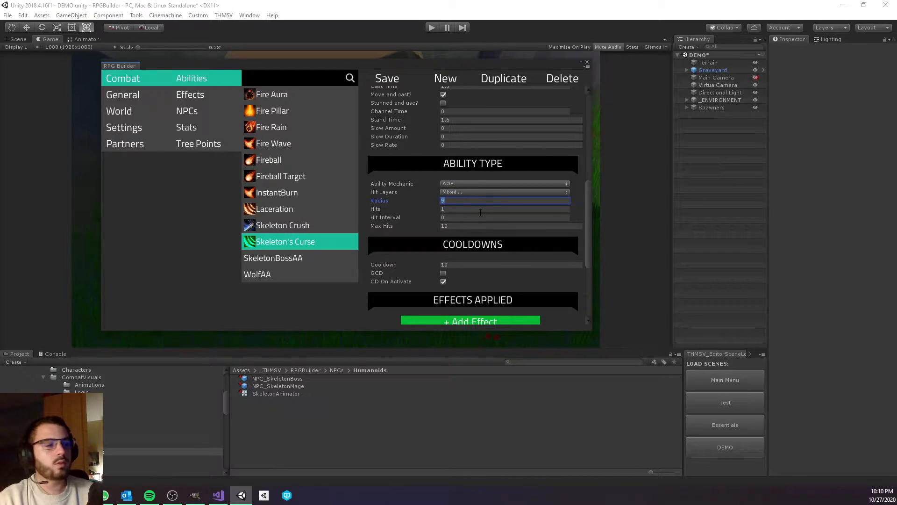
Check Skeleton's Curse effect damage (80 over 10 pulses) and lifesteal, then go to Items.
click(190, 95)
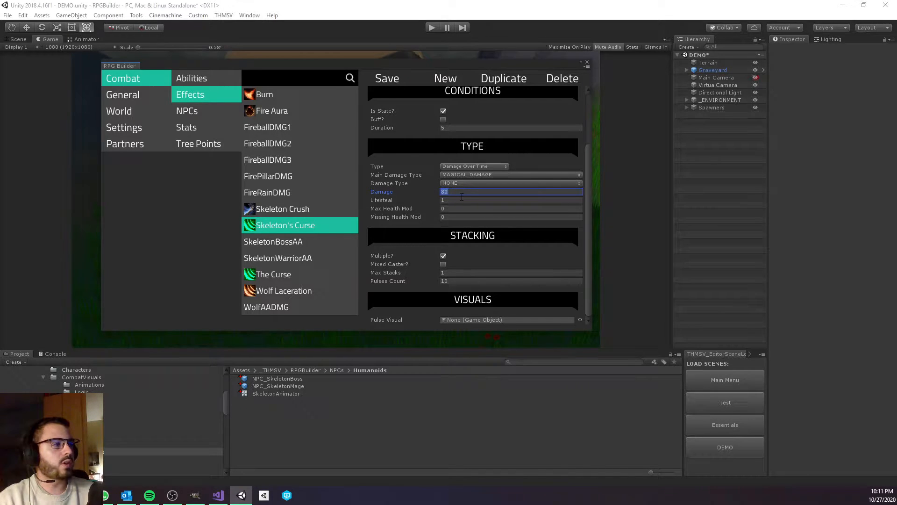
click(511, 200)
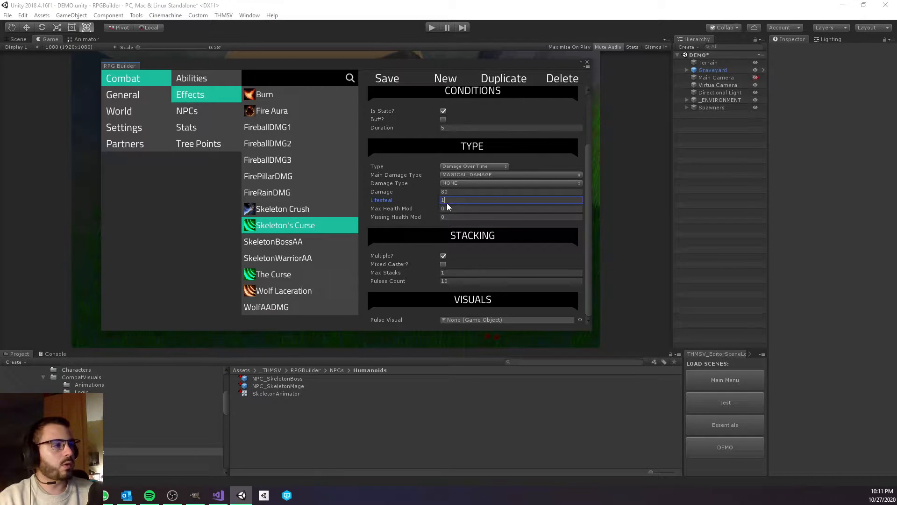
mouse_move(477, 200)
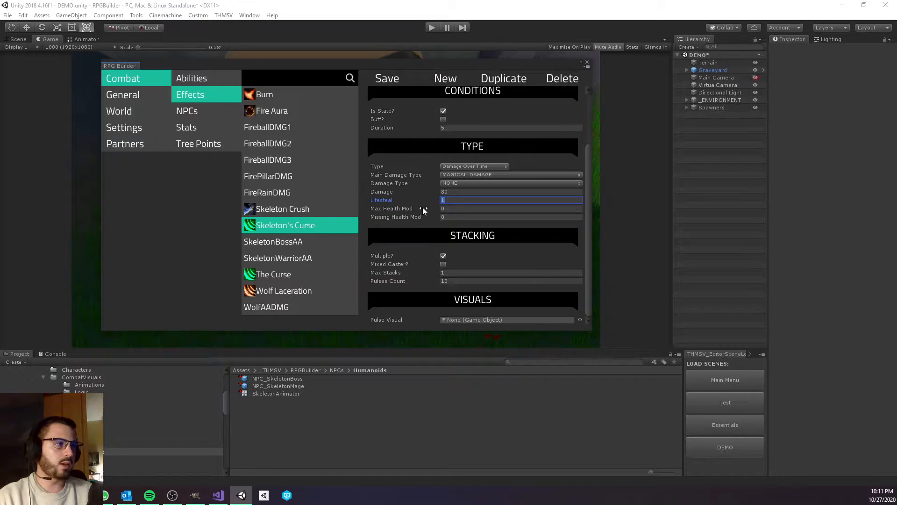
click(123, 94)
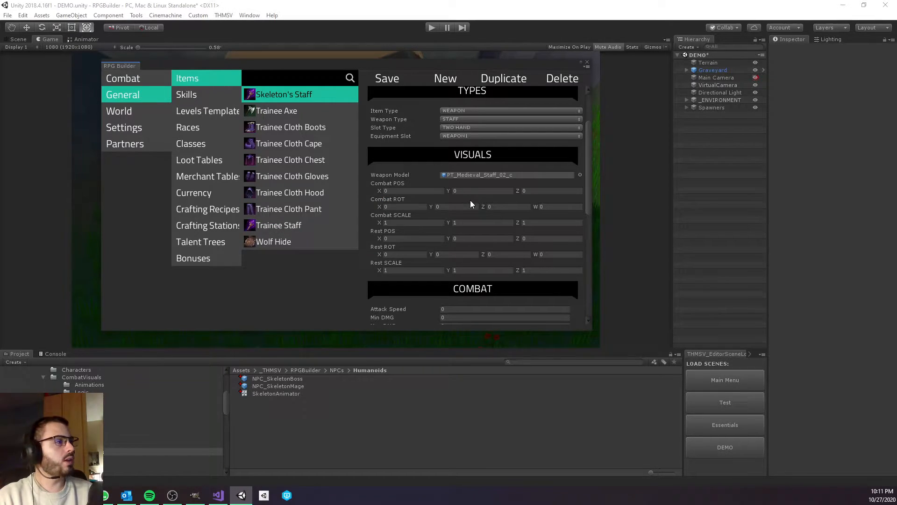
Look through Skeleton's Staff stats and SkeletonBossLootTable, then return to the NPCs list.
scroll(down, 3)
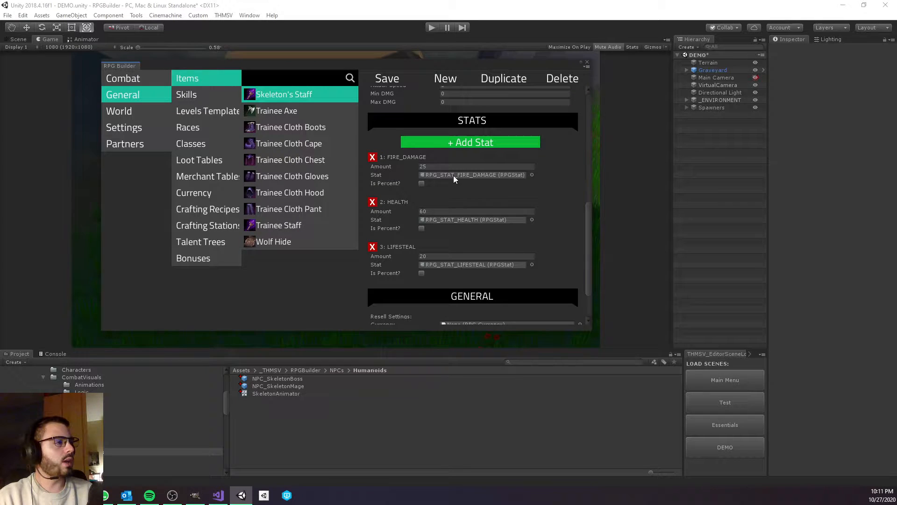
click(199, 160)
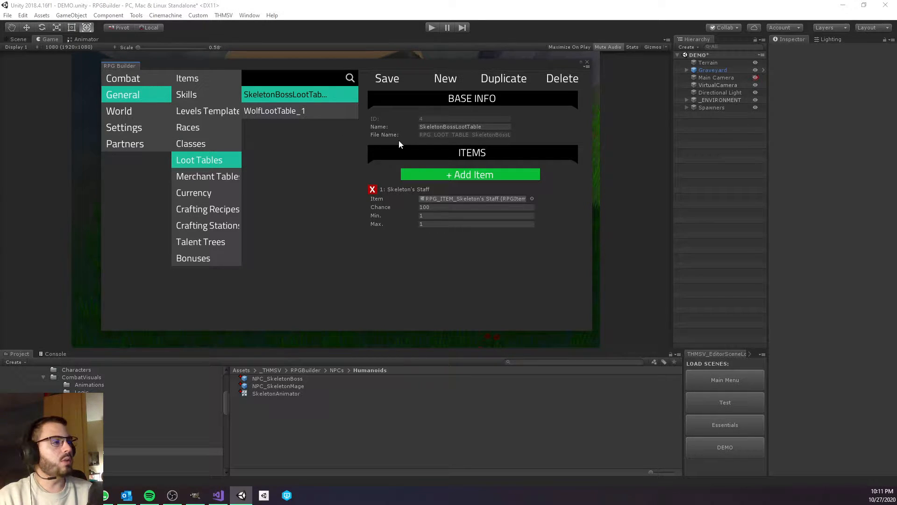
click(122, 78)
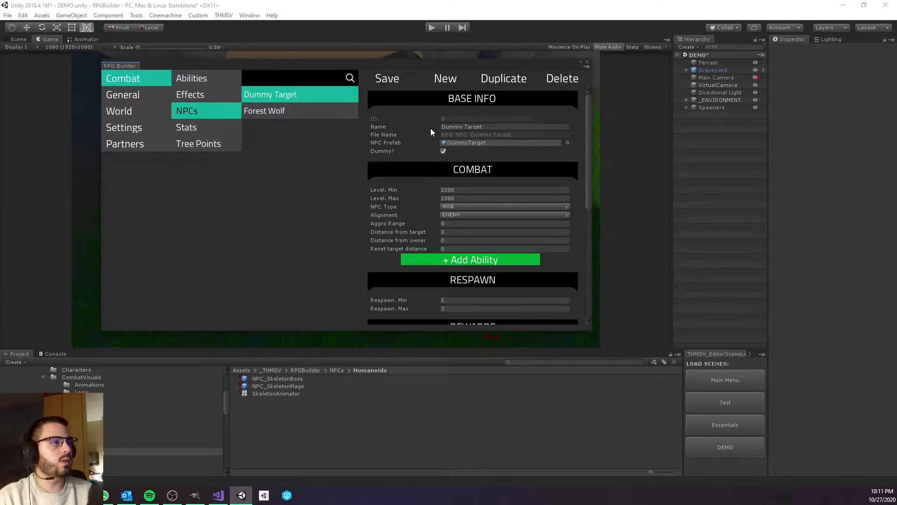
Create NPC 'Skeleton Boss' with NPC_SkeletonBoss prefab, level 12, BOSS type, ENEMY alignment.
click(444, 79)
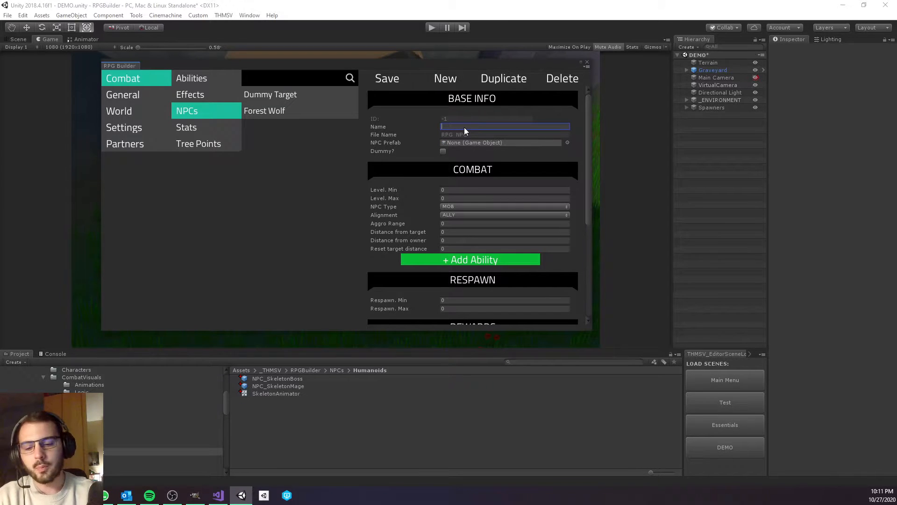
text(Skeleton Boss)
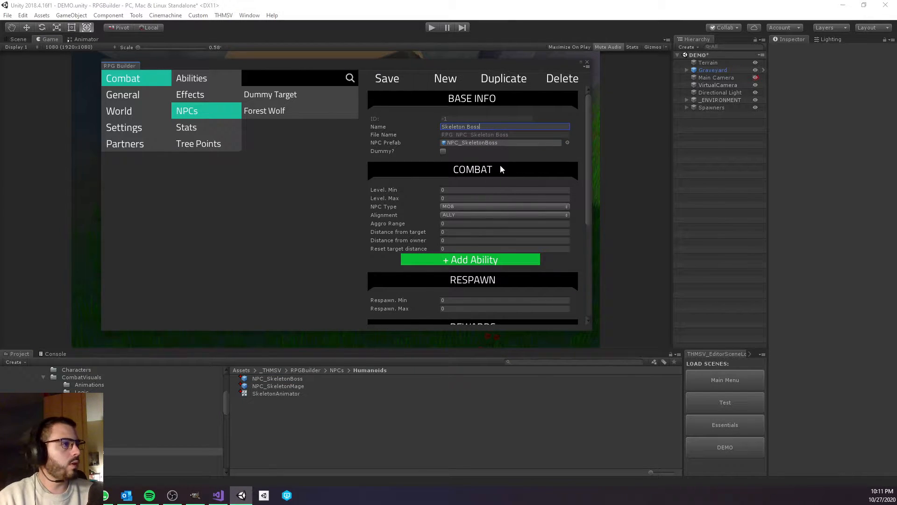
click(505, 189)
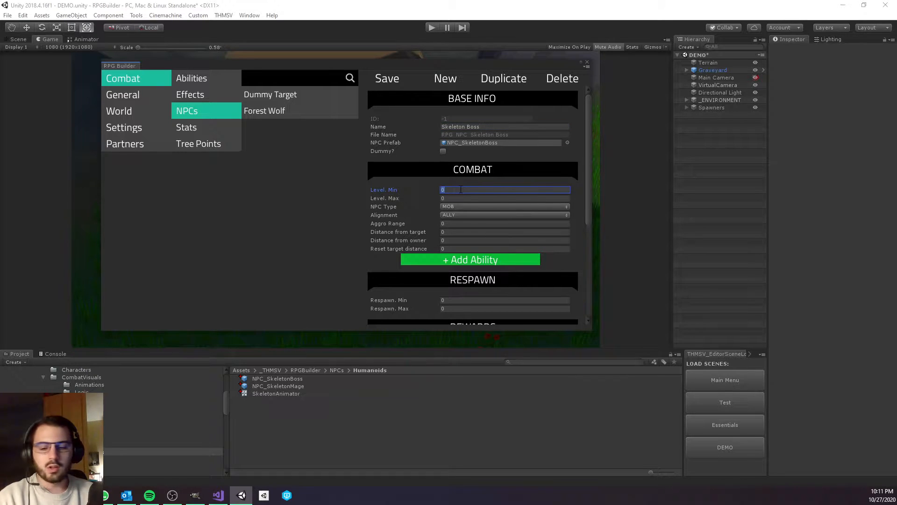
click(505, 206)
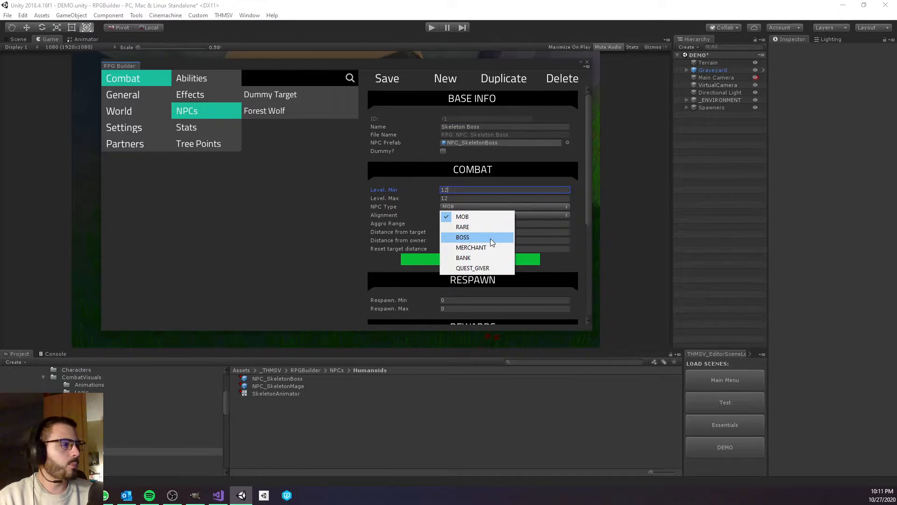
click(463, 237)
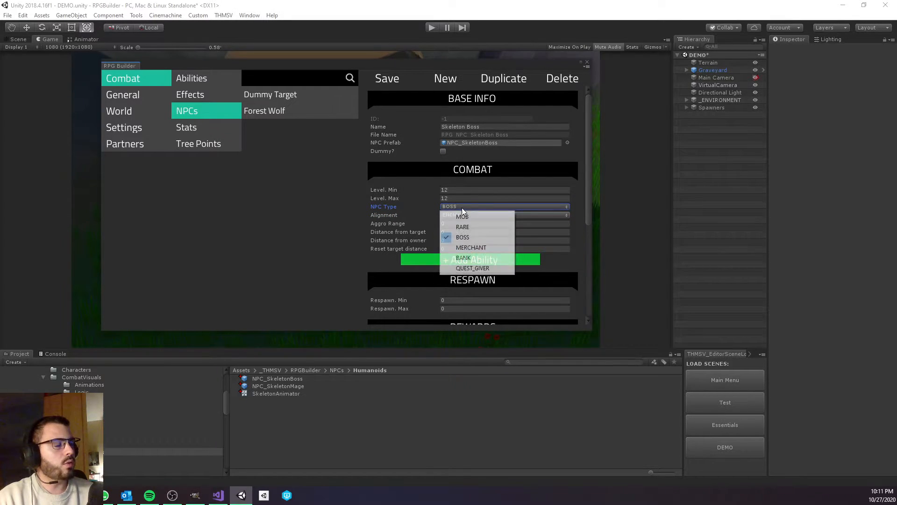
click(462, 237)
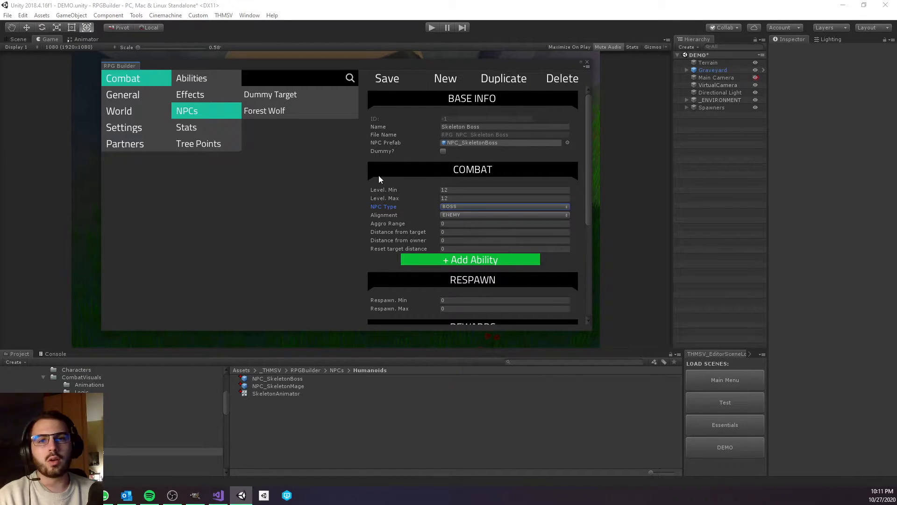
mouse_move(394, 190)
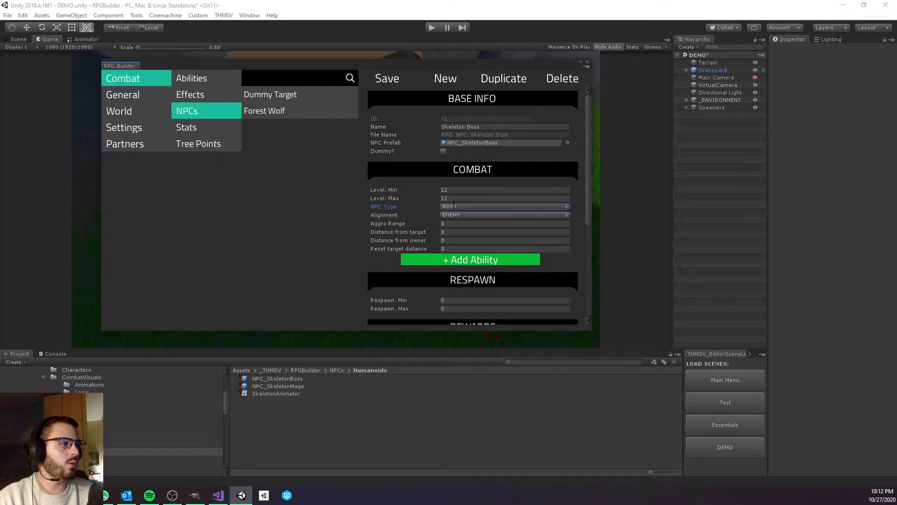
click(505, 223)
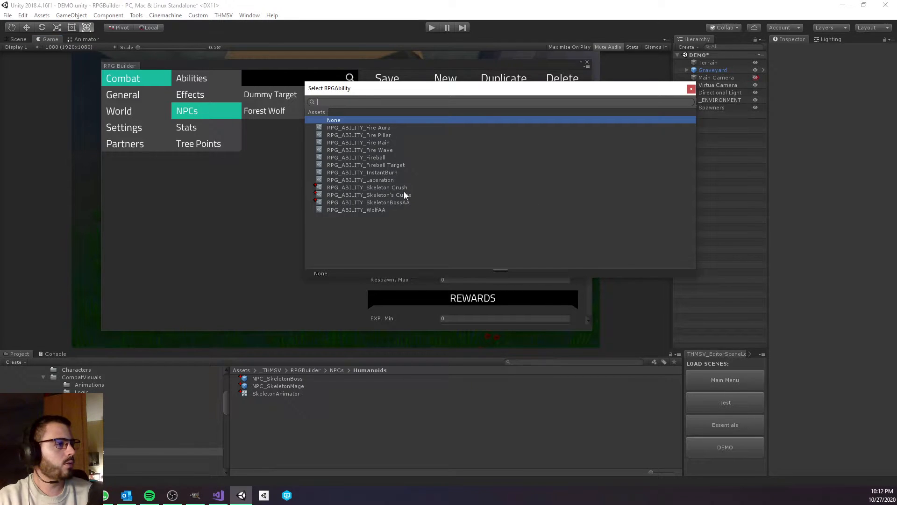
mouse_move(424, 209)
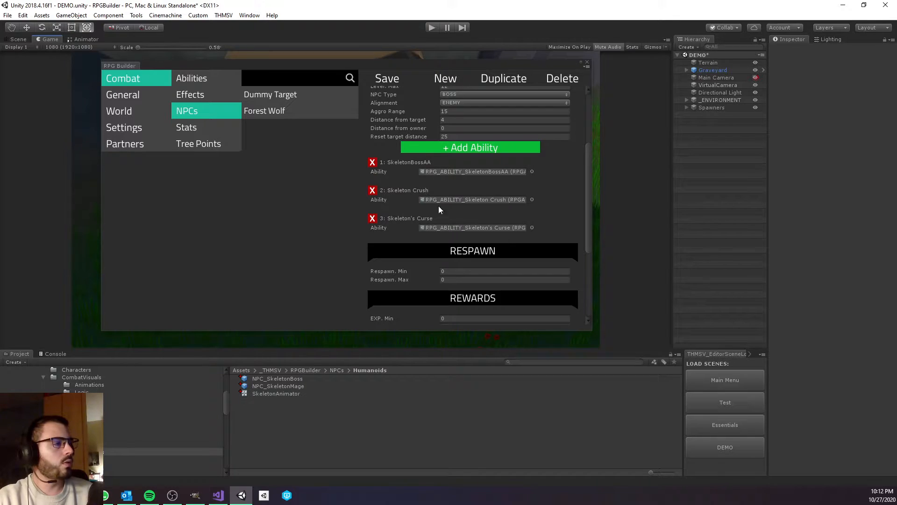
mouse_move(439, 187)
text(50)
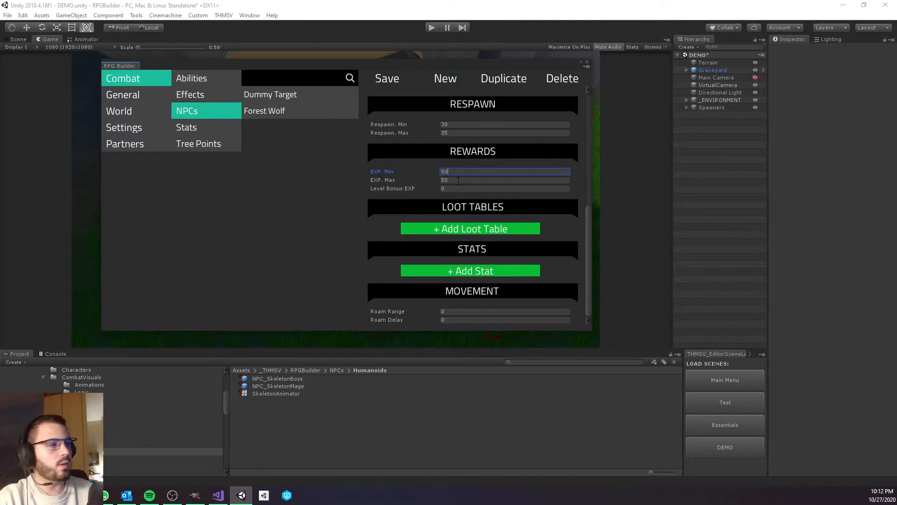
Set the boss's EXP reward and add SkeletonBossLootTable with its drop chance.
click(470, 229)
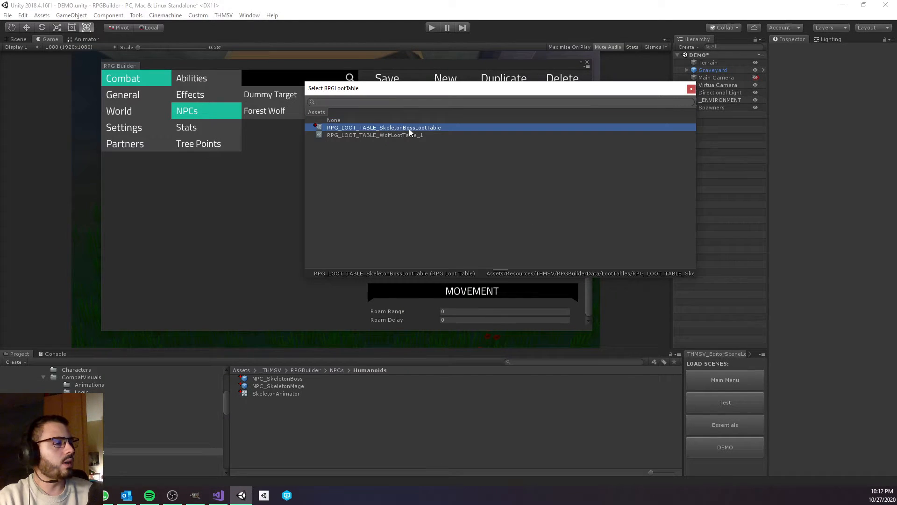
click(383, 127)
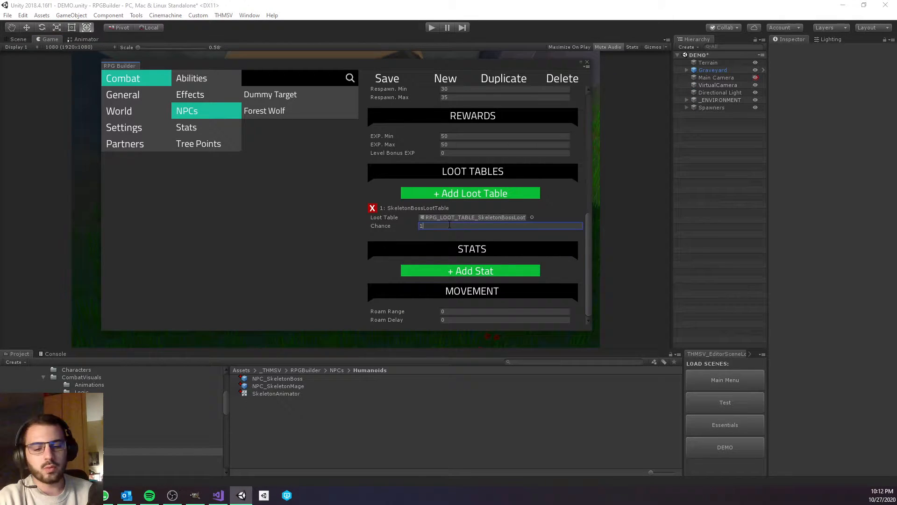
click(470, 271)
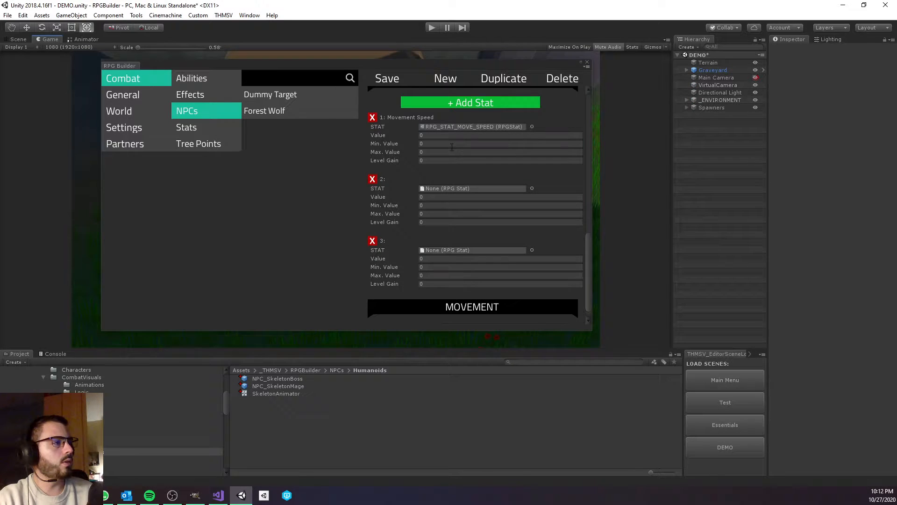
Give the boss stats Movement Speed 10 and Health max 1100.
text(10)
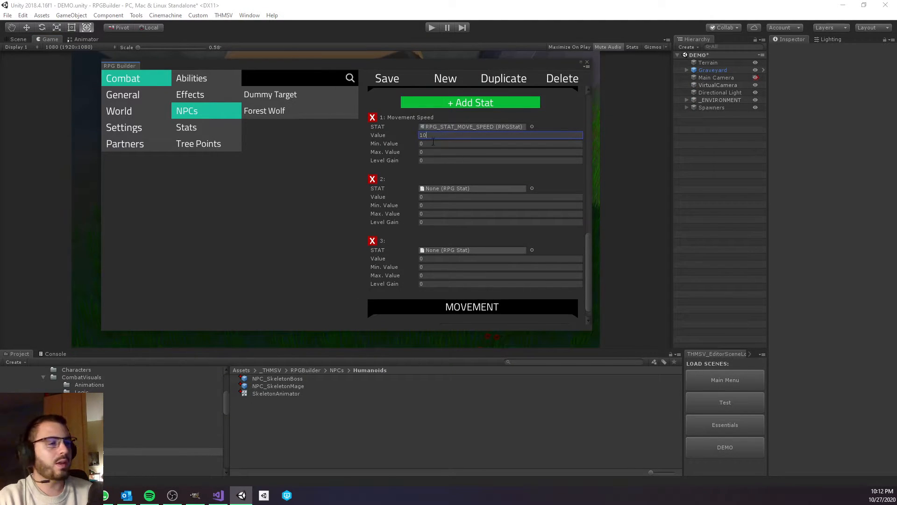
click(500, 143)
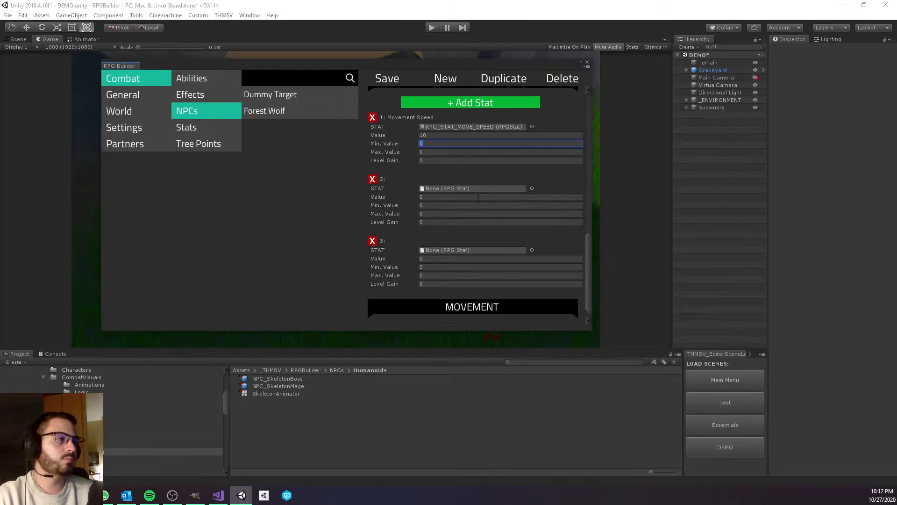
click(472, 188)
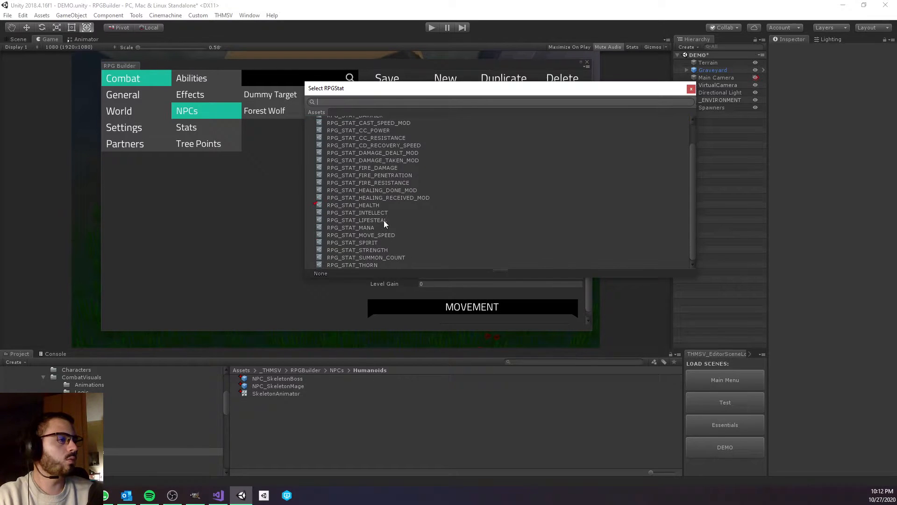
click(354, 204)
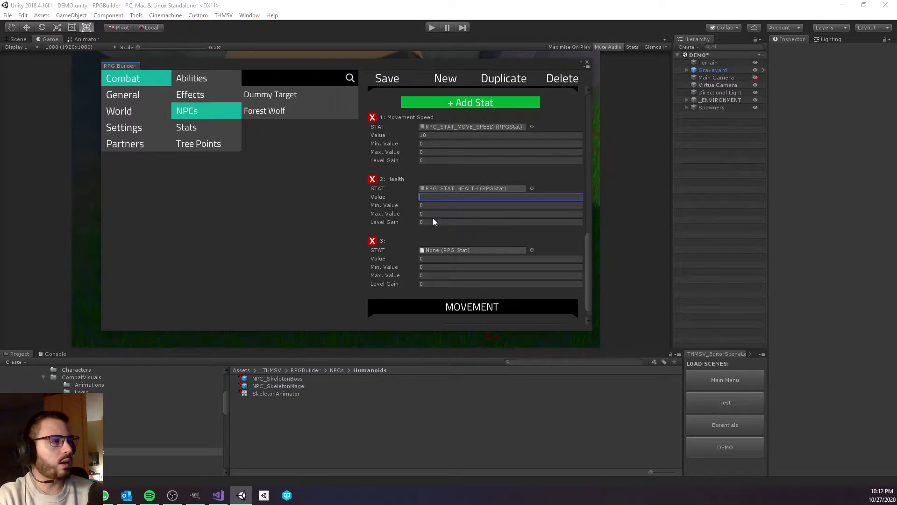
text(1100)
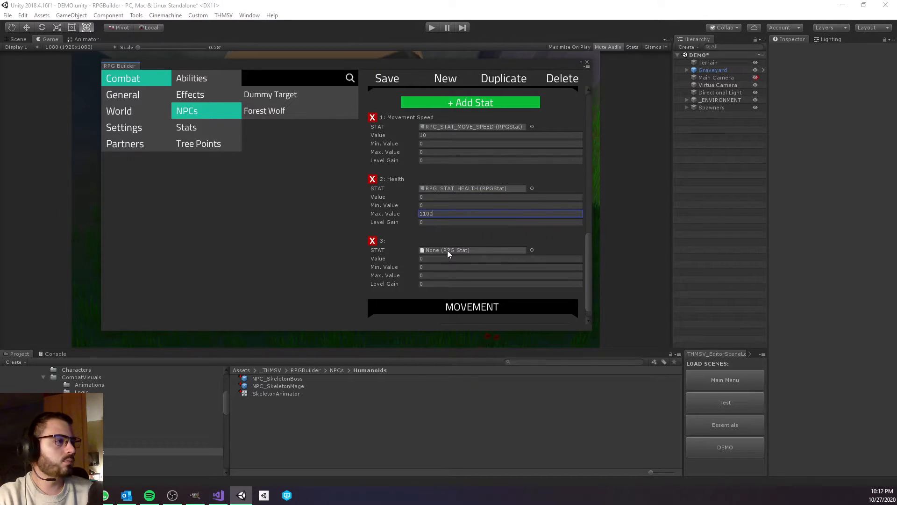
Add a Lifesteal 25 stat and set roam range 4 and roam delay.
click(472, 250)
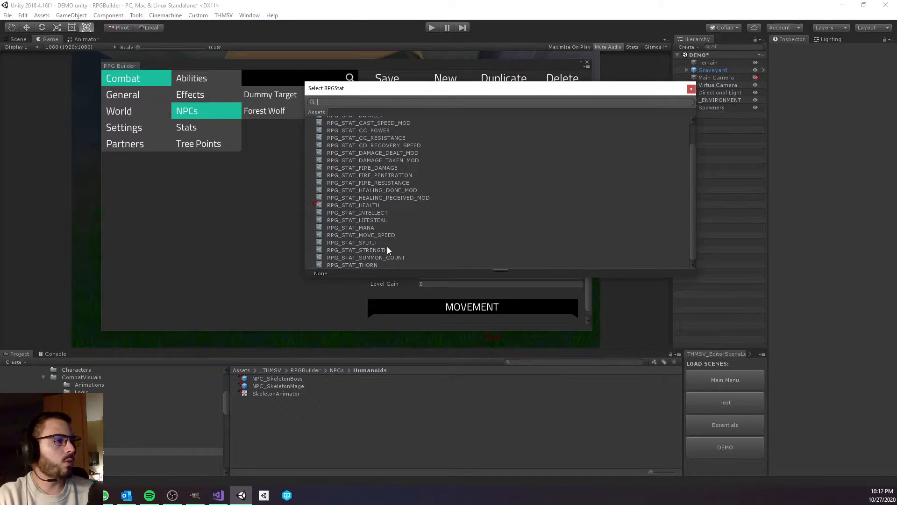
click(357, 220)
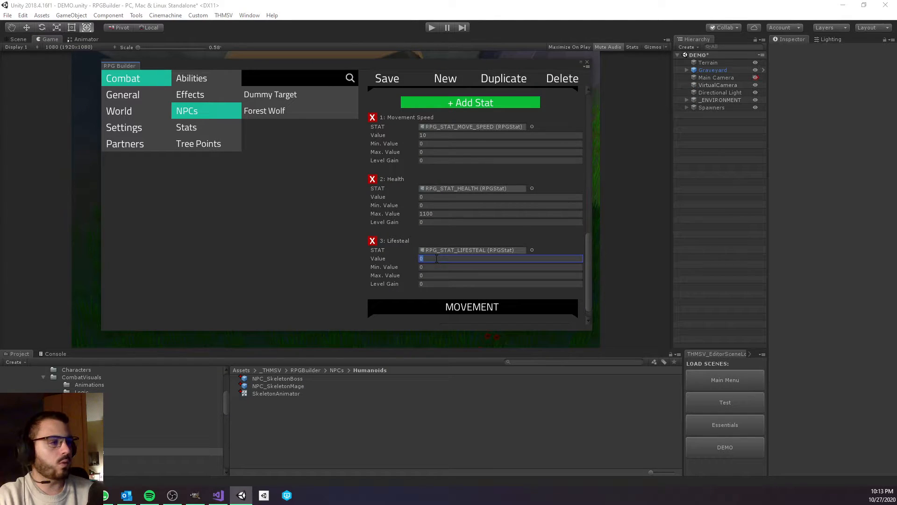
text(20)
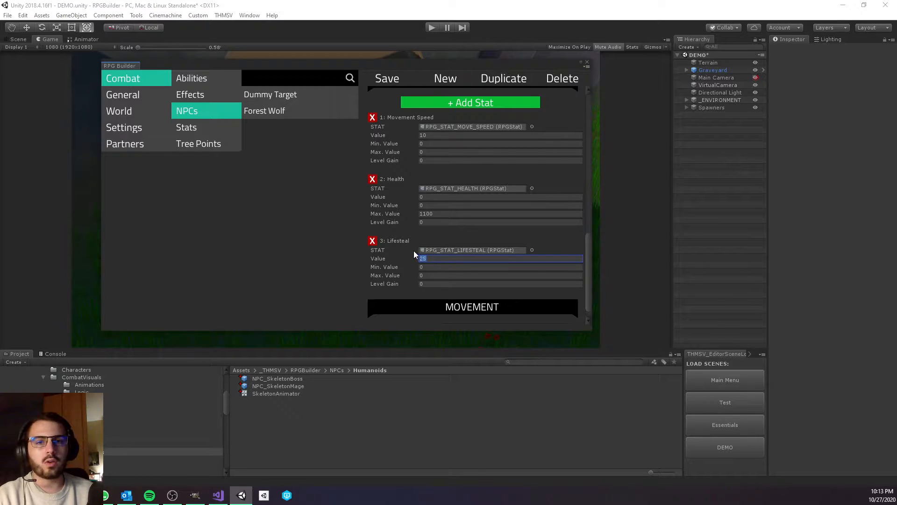
scroll(down, 3)
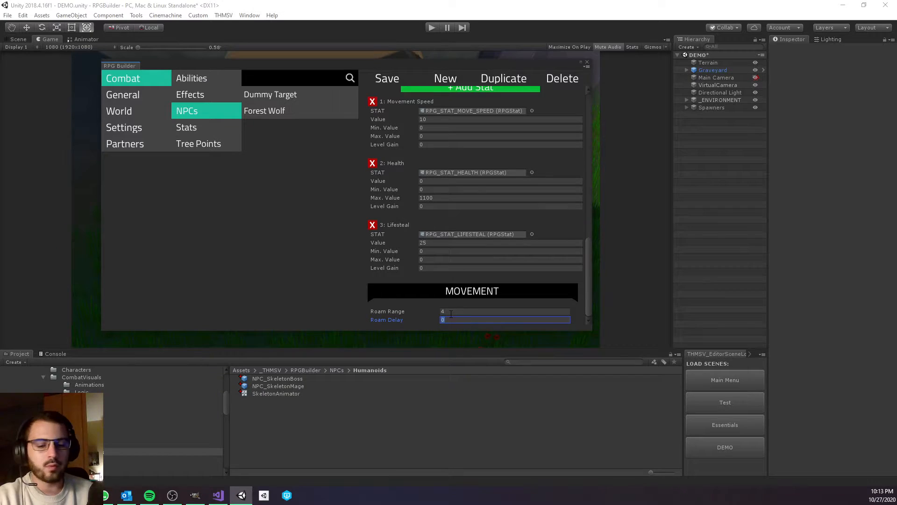
text(5)
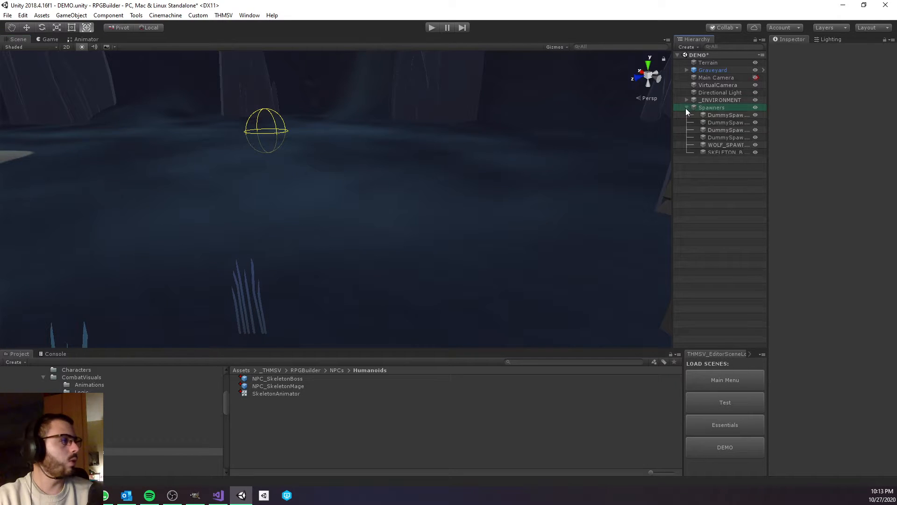
Assign RPG_NPC_Skeleton Boss to the SKELETON_BOSS spawner's Element 0.
click(728, 151)
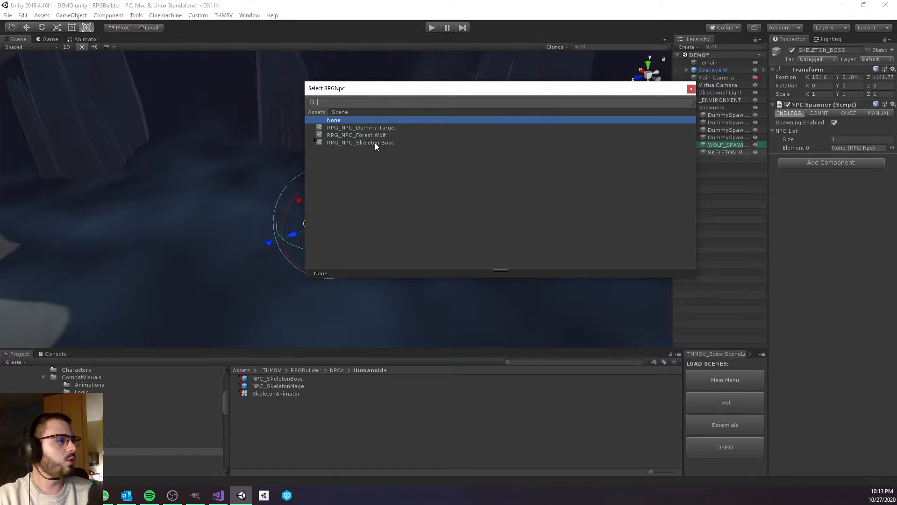
click(360, 143)
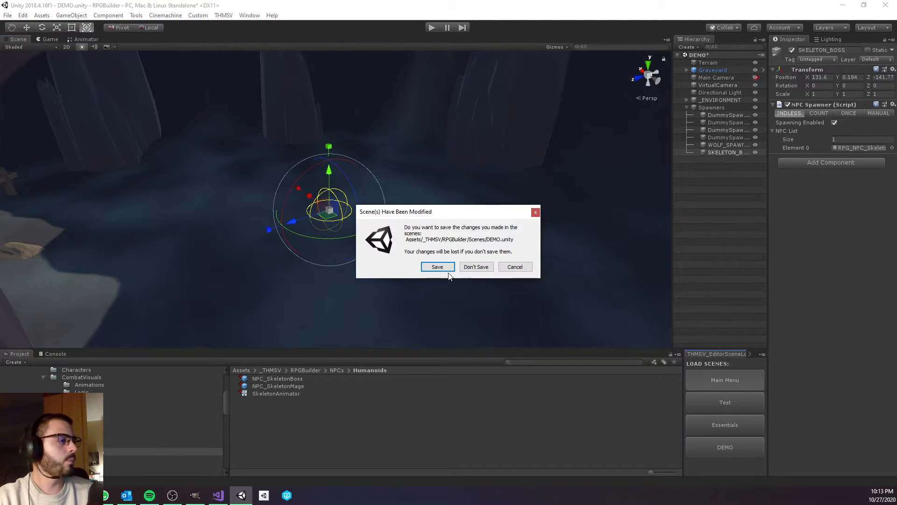
Save the DEMO scene, load MainMenu, and inspect NPC_SkeletonBoss prefab's Combat Node.
click(477, 267)
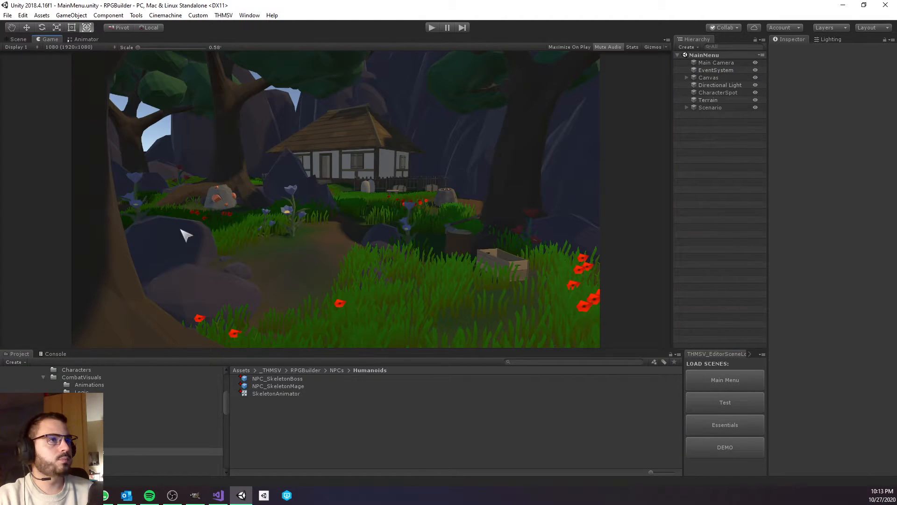
click(277, 378)
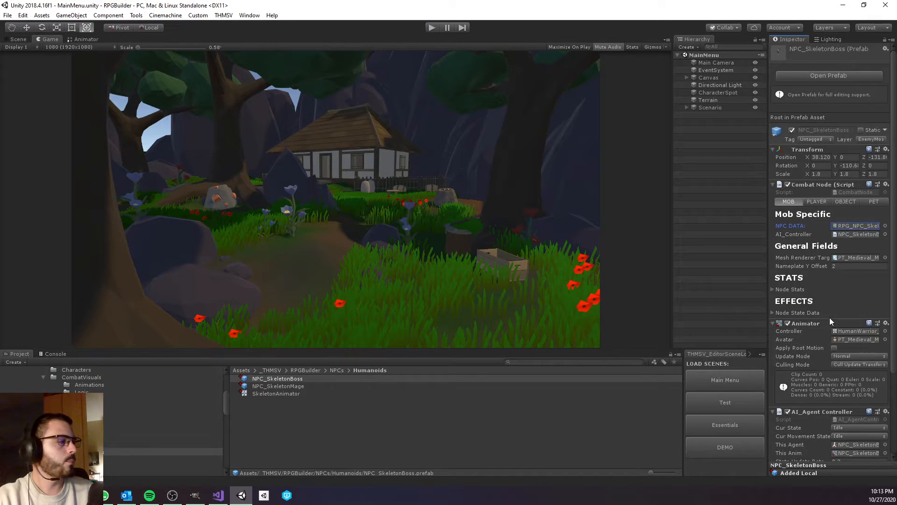
mouse_move(610, 306)
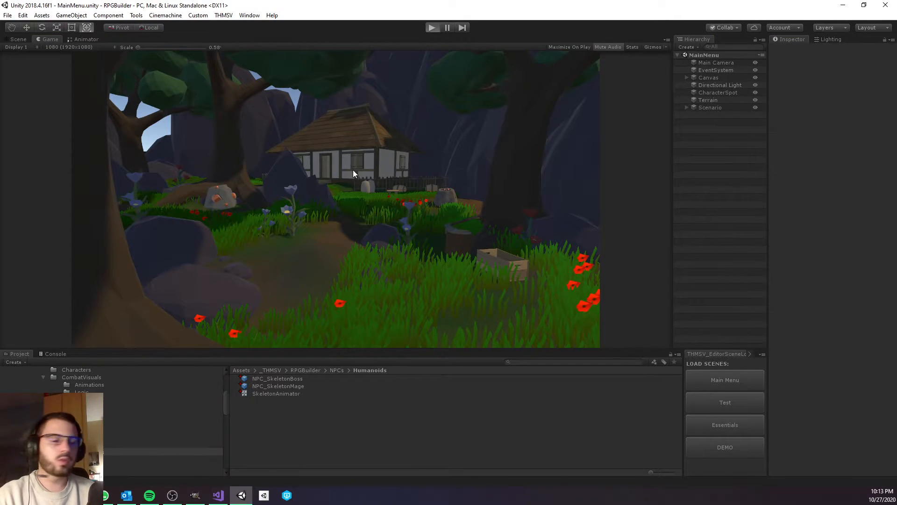
Enter play mode and create human Sorcerer 'Video Boss', entering the game world.
click(432, 27)
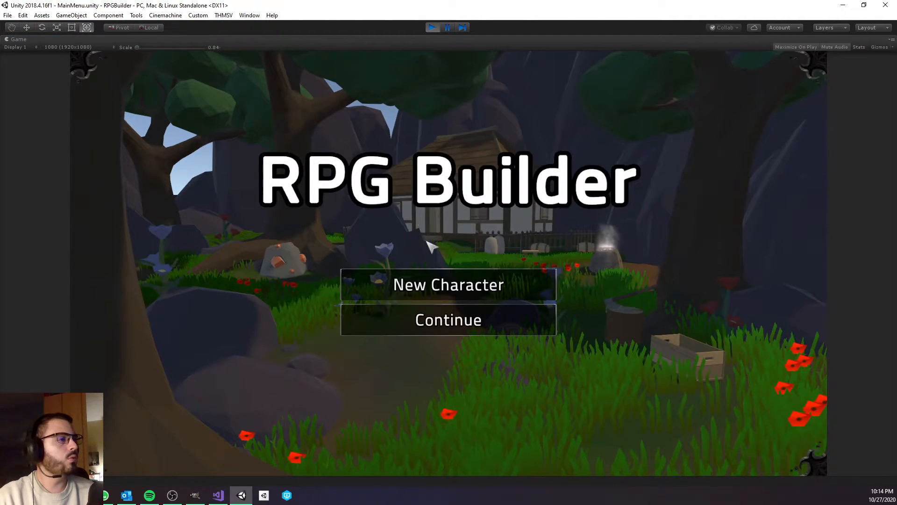
click(448, 284)
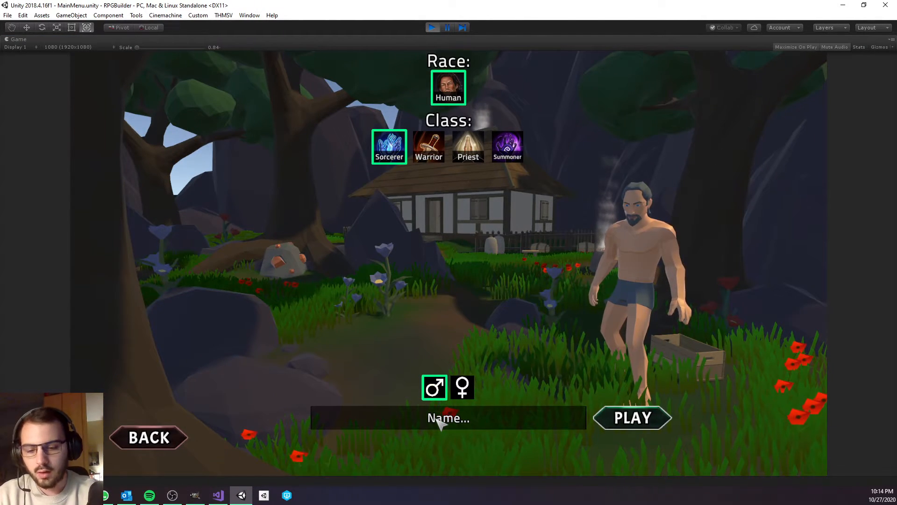
text(Video Boss)
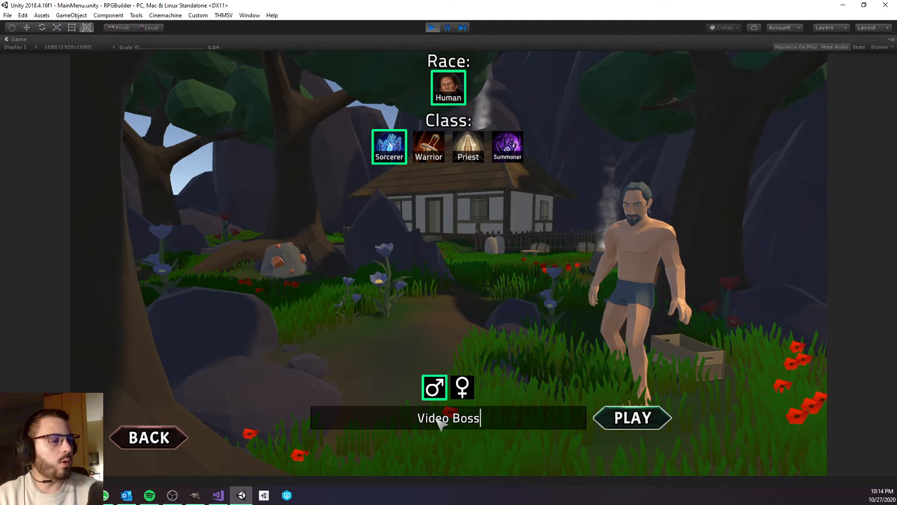
click(633, 418)
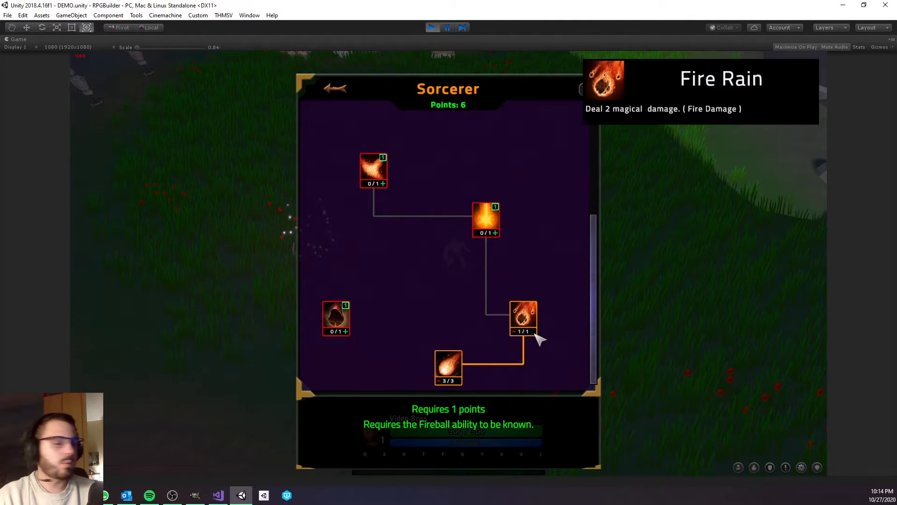
Learn the Fire Pillar and Fire Wave talents in the Sorcerer tree, then close it.
click(486, 220)
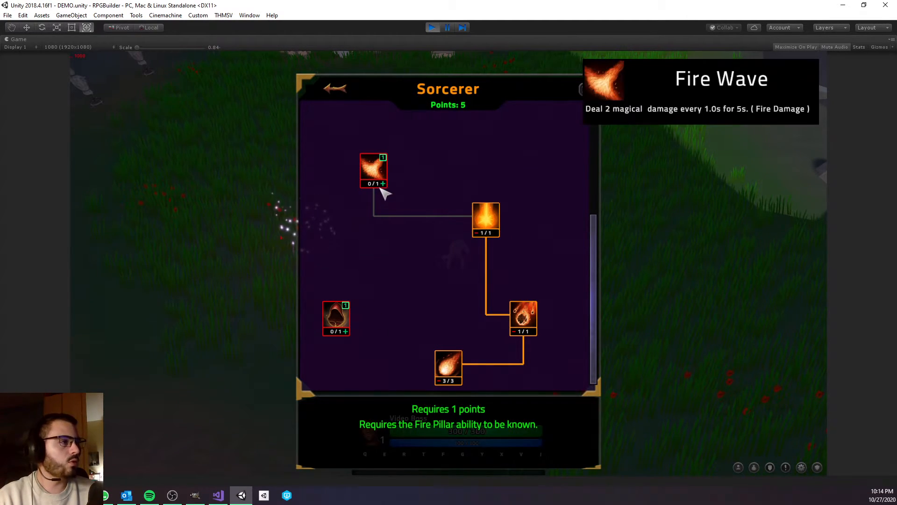
click(384, 183)
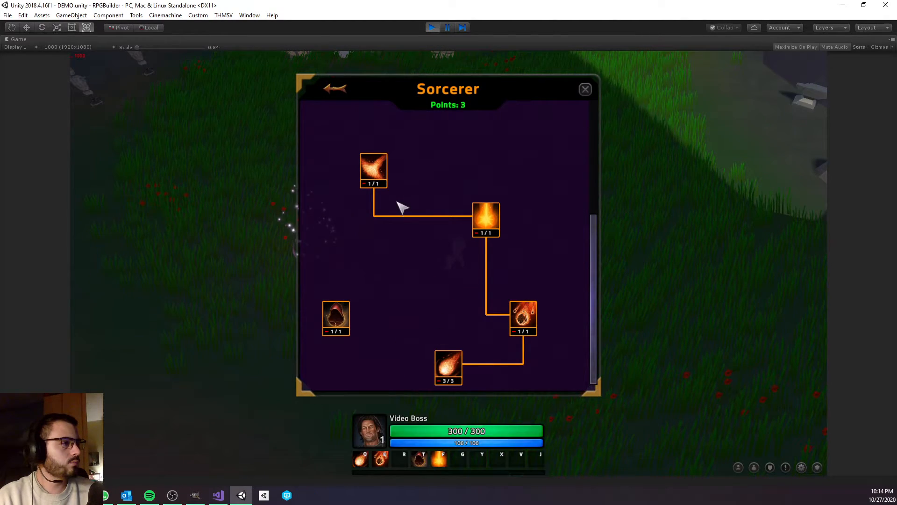
click(585, 89)
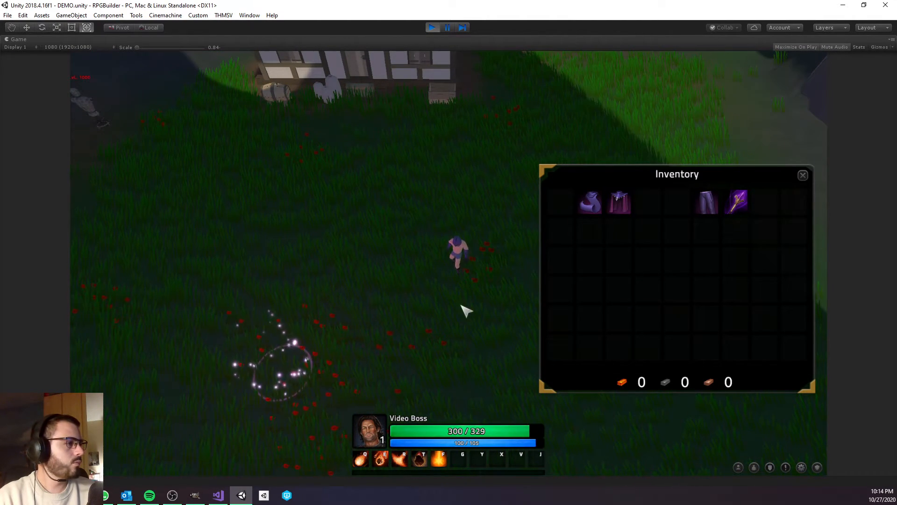
mouse_move(741, 206)
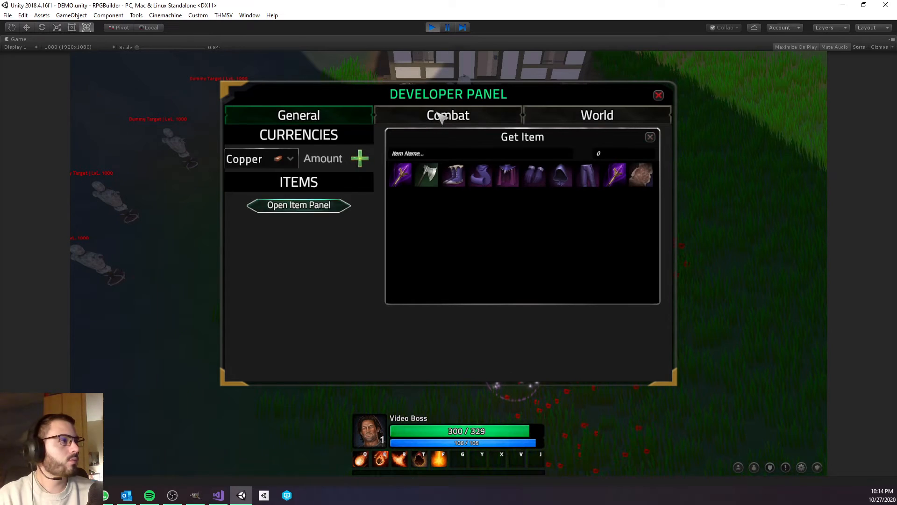
Show the Combat options in the Developer Panel.
click(447, 115)
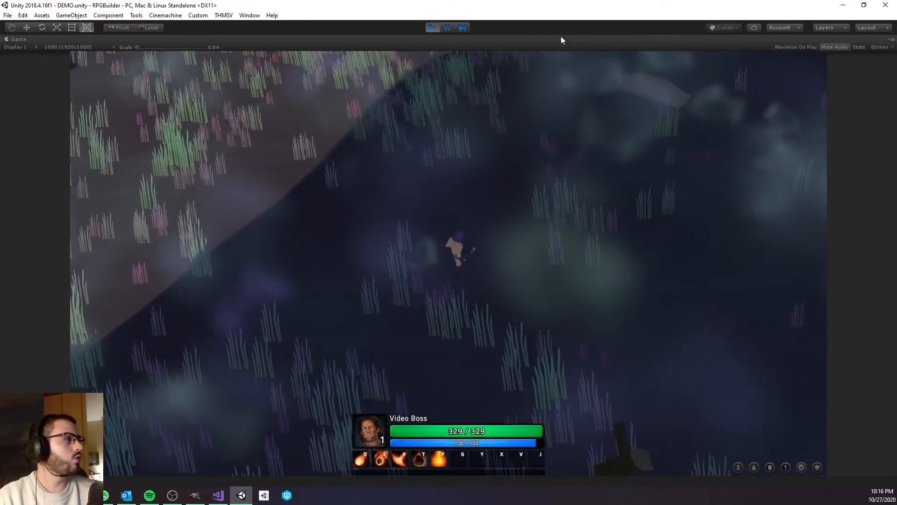
Fight the Skeleton Boss until it dies, then close the Inventory window.
click(13, 40)
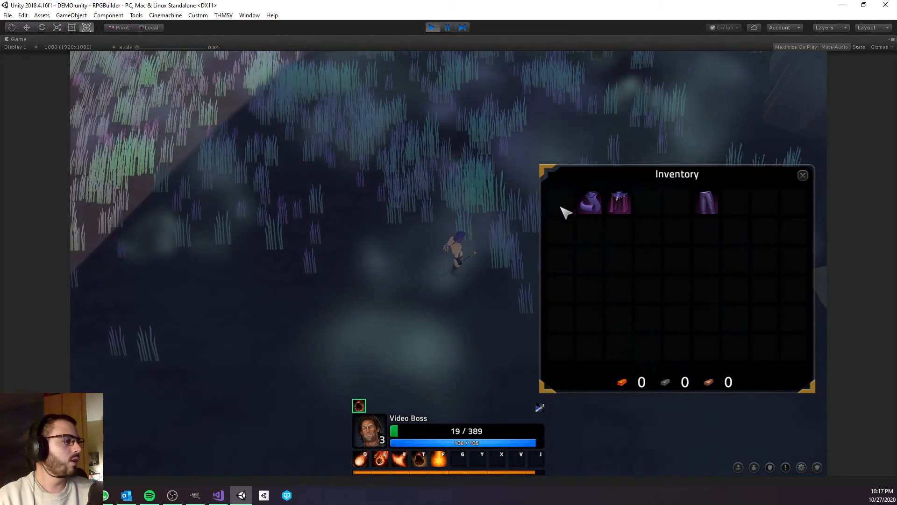
click(802, 175)
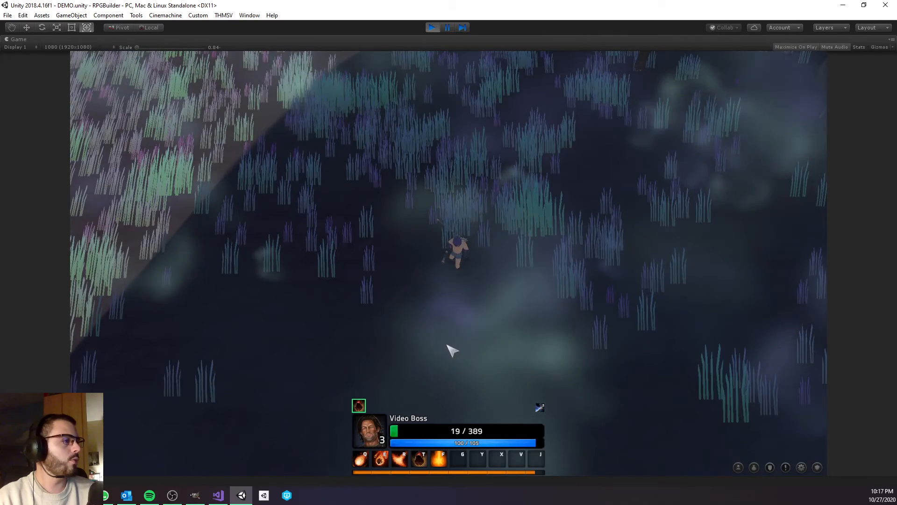